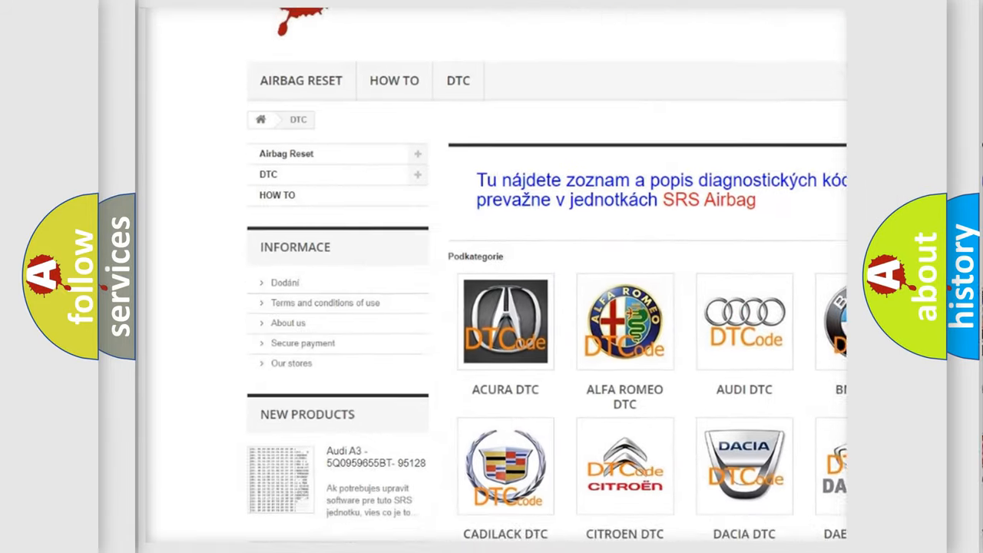
pyautogui.scroll(-3)
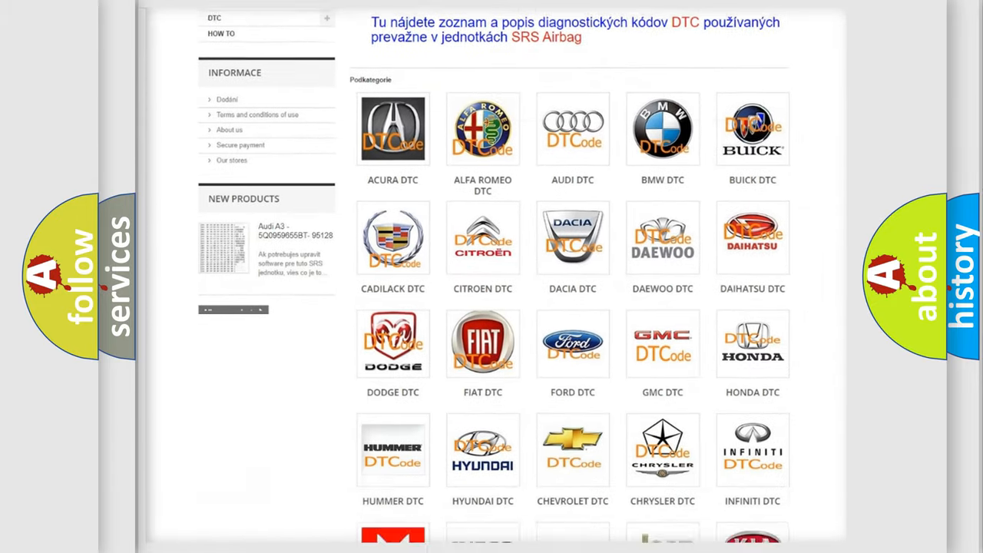
pyautogui.scroll(-3)
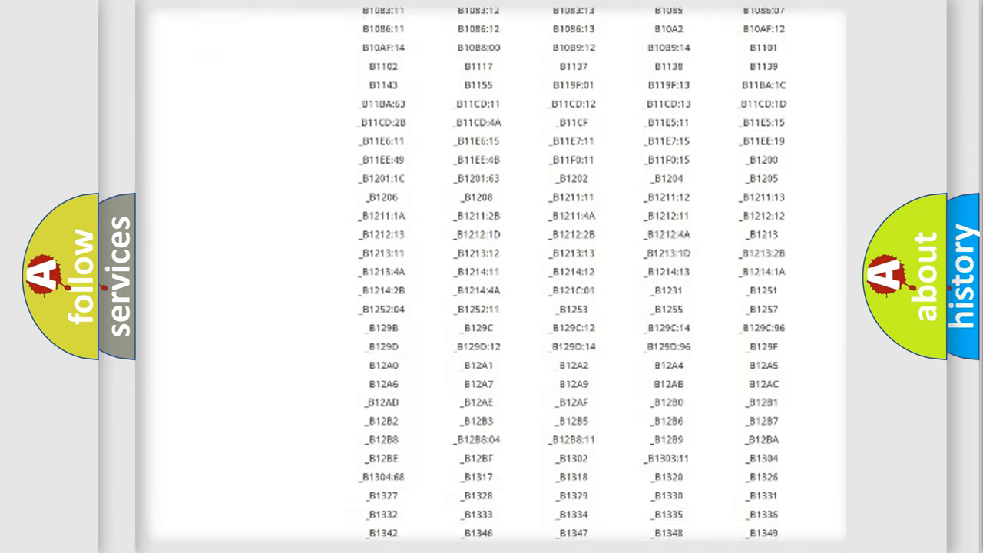
pyautogui.scroll(-3)
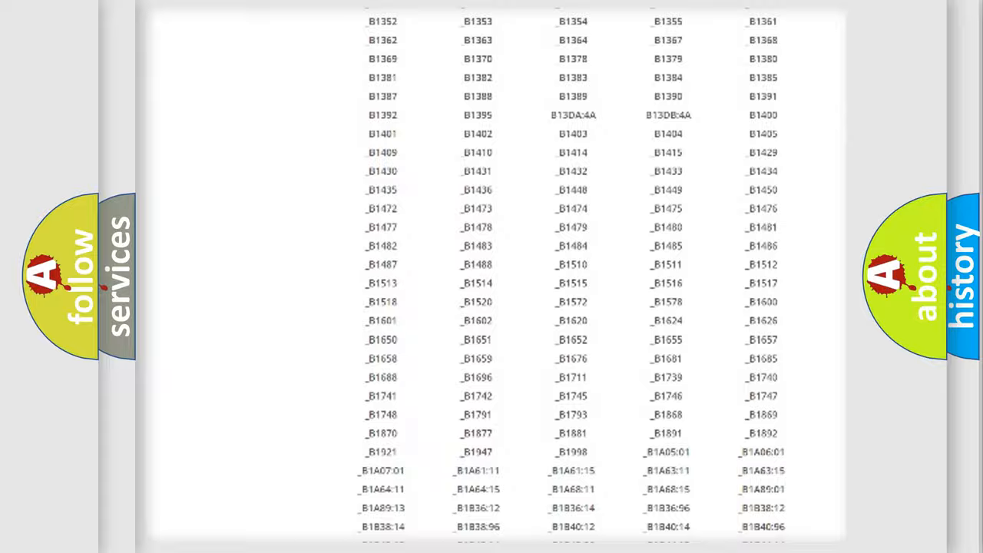